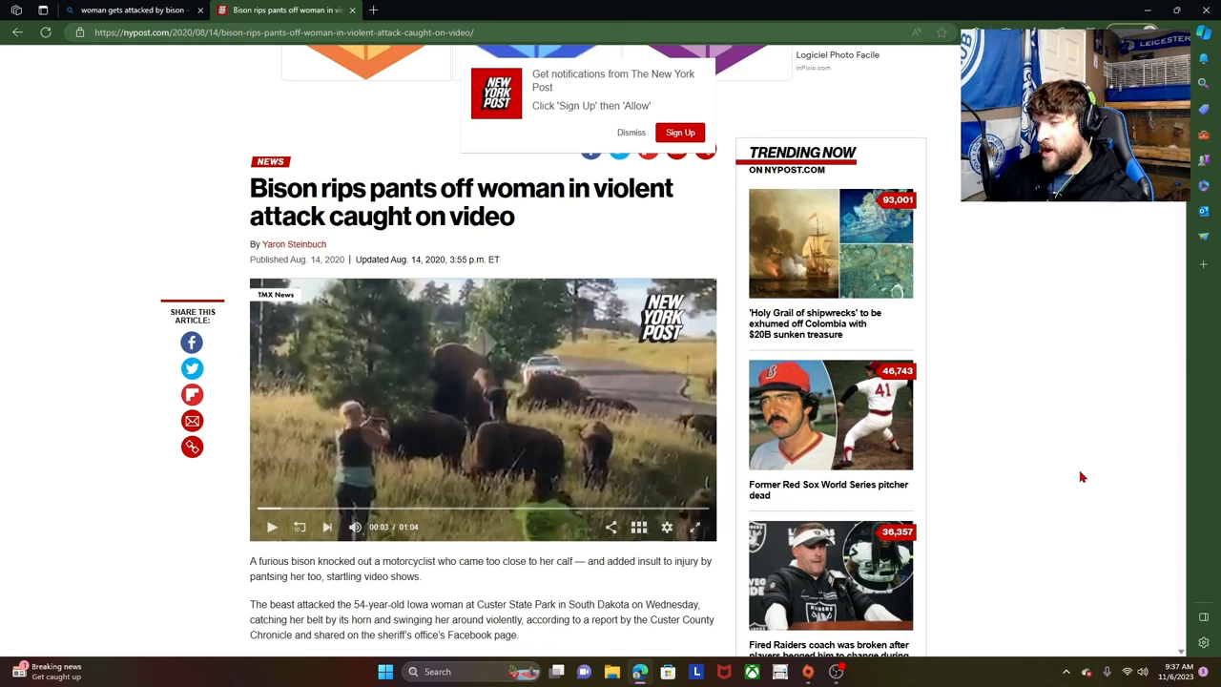
{"action": "mouse_move", "coordinate": [149, 241]}
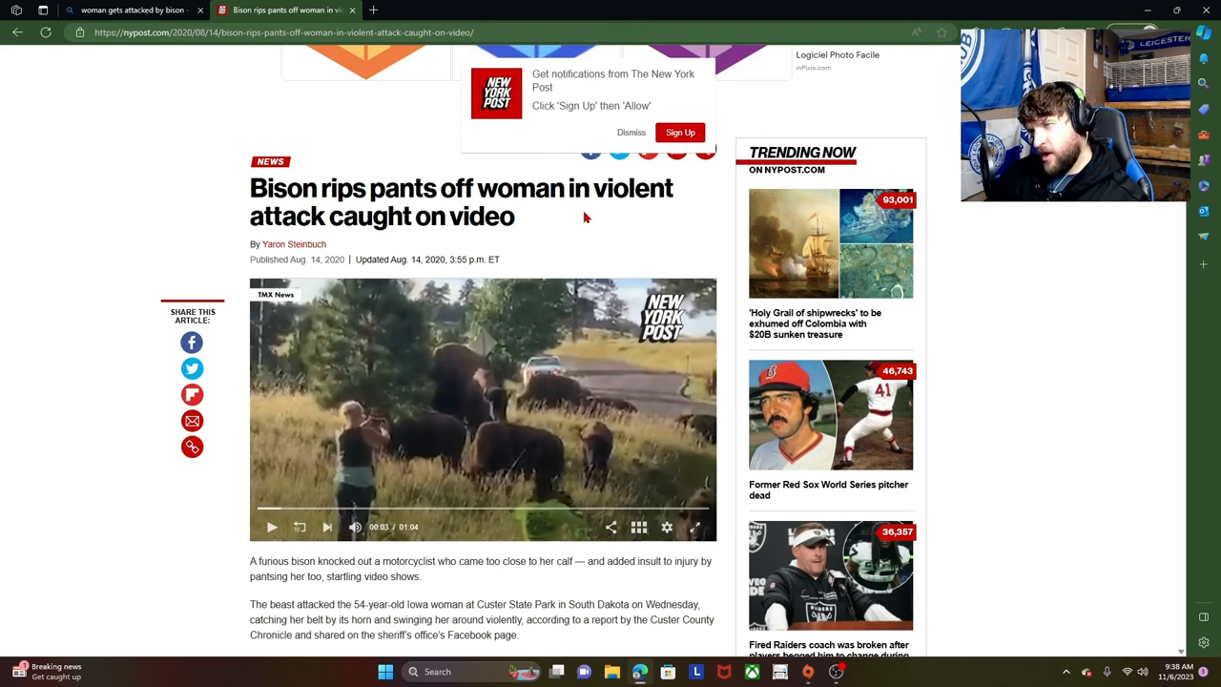
{"action": "mouse_move", "coordinate": [550, 257]}
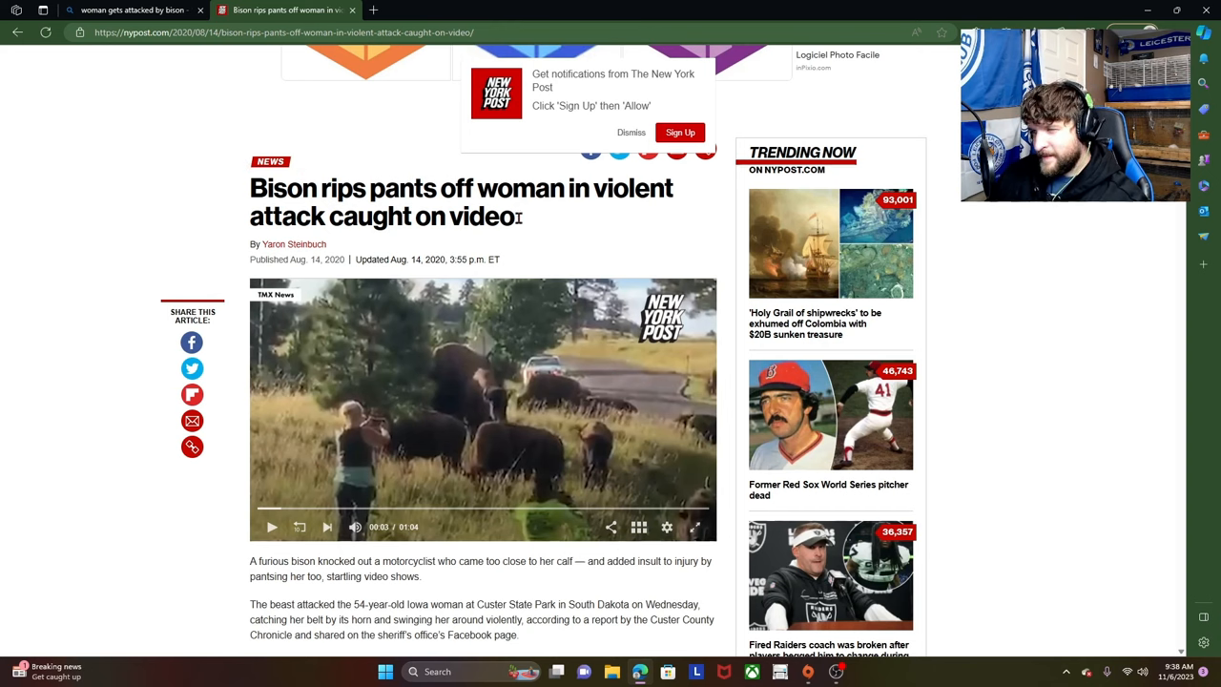
Dismiss the notification sign-up prompt covering the bison attack article
{"action": "left_click", "coordinate": [629, 132]}
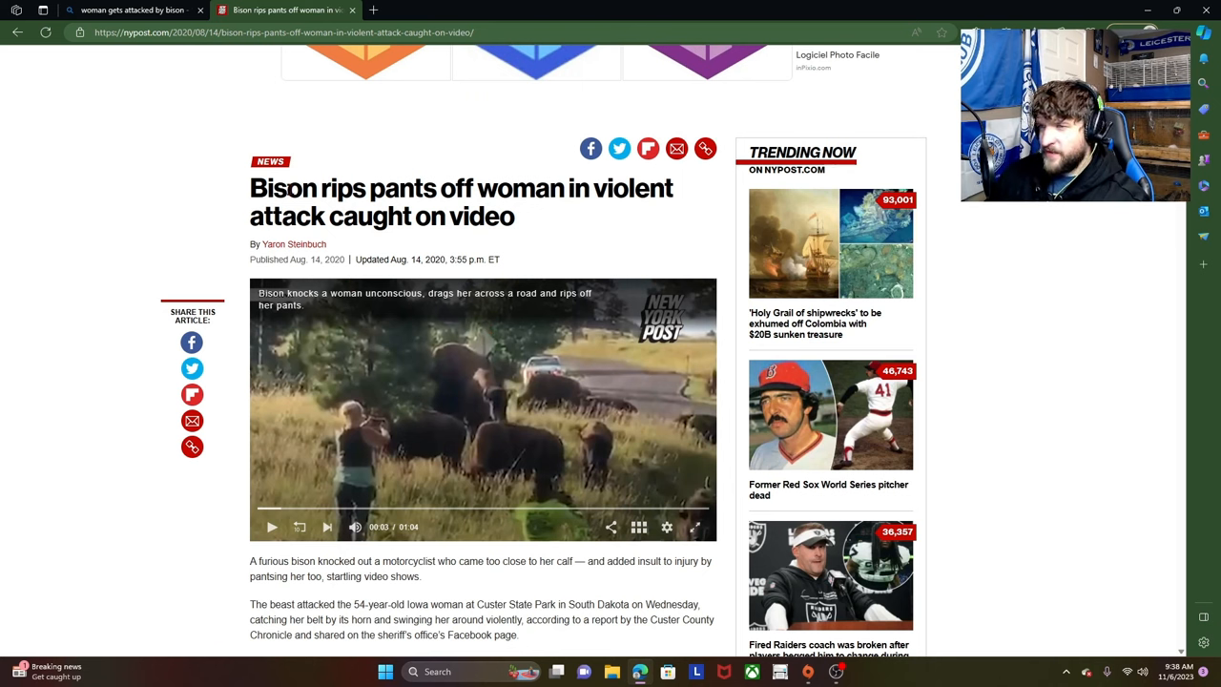
{"action": "mouse_move", "coordinate": [343, 479]}
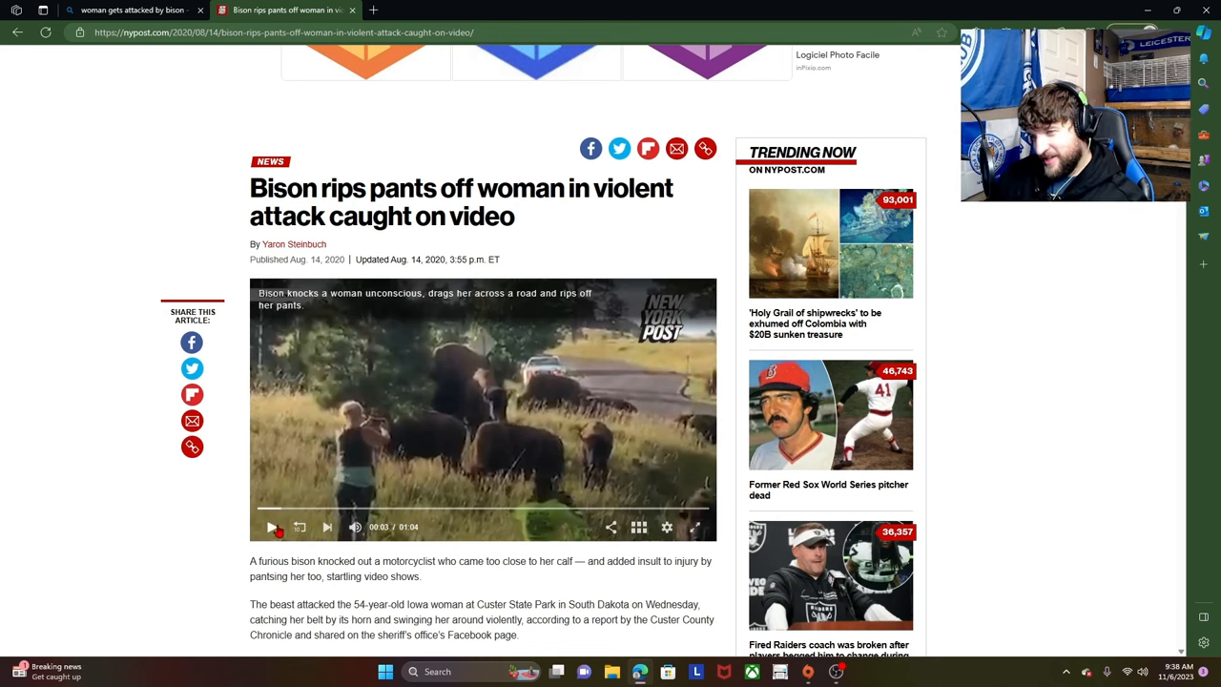
{"action": "mouse_move", "coordinate": [305, 481]}
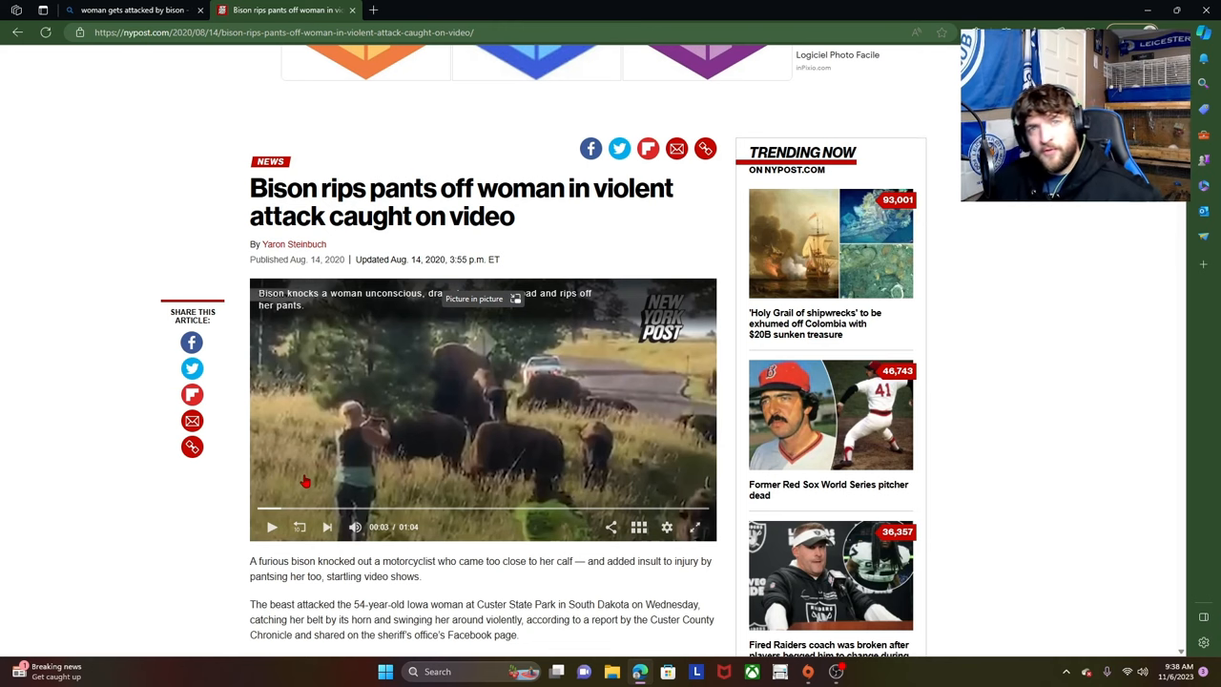
Start the bison attack video and resume it in full-screen playback
{"action": "left_click", "coordinate": [694, 527]}
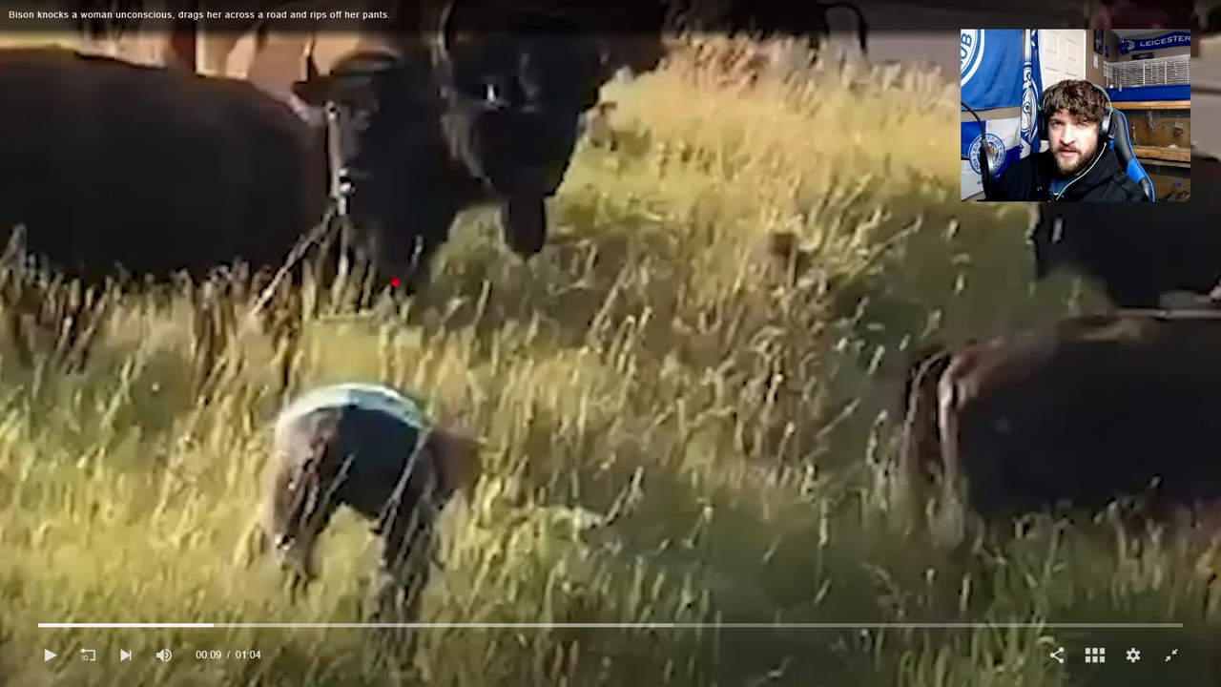
{"action": "left_click", "coordinate": [50, 655]}
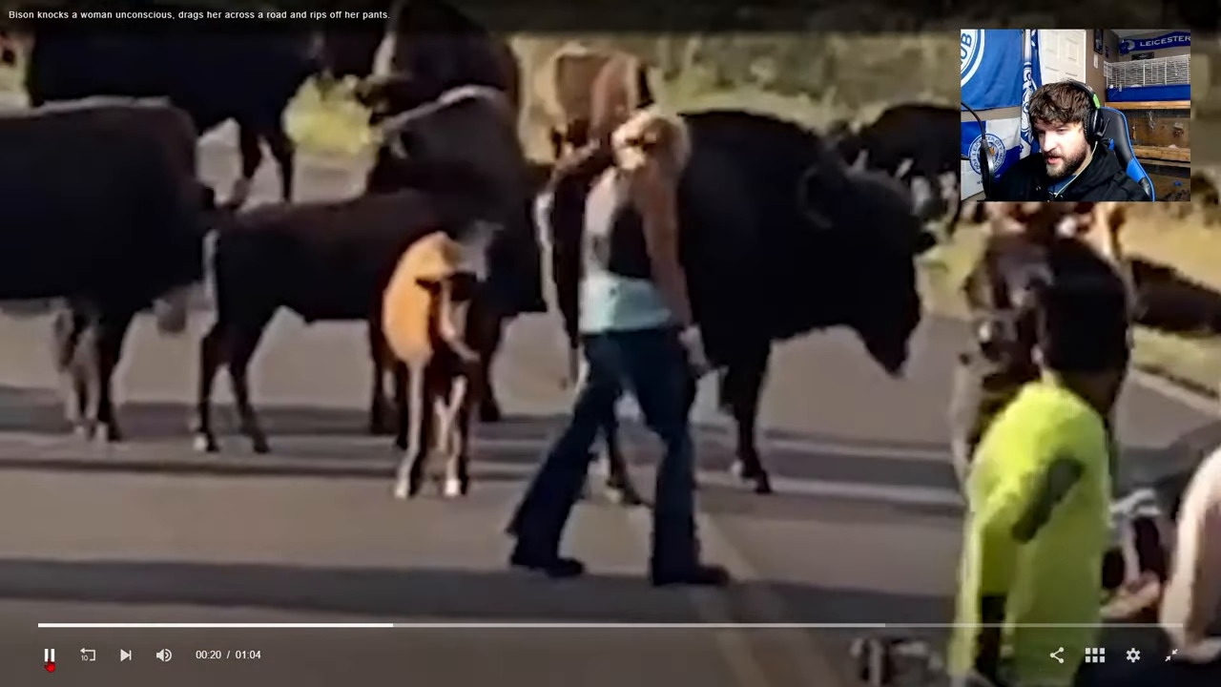
Pause the full-screen bison video at 20 seconds on the roadside scene
{"action": "left_click", "coordinate": [50, 655]}
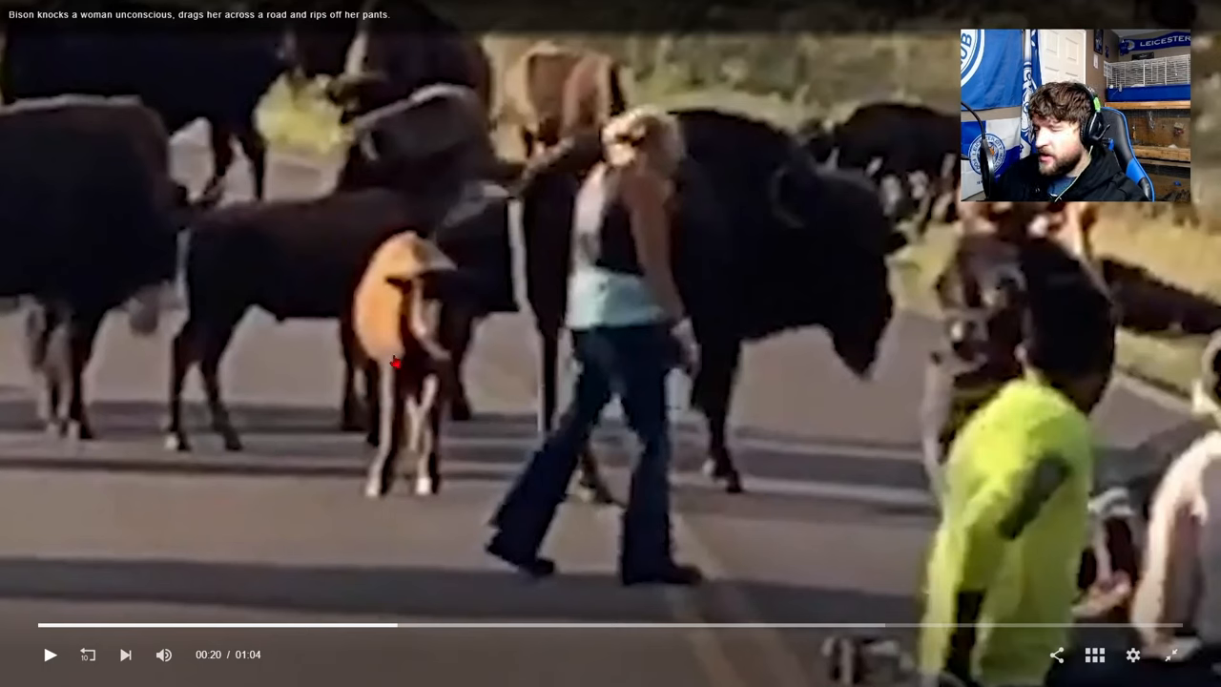
{"action": "mouse_move", "coordinate": [432, 412]}
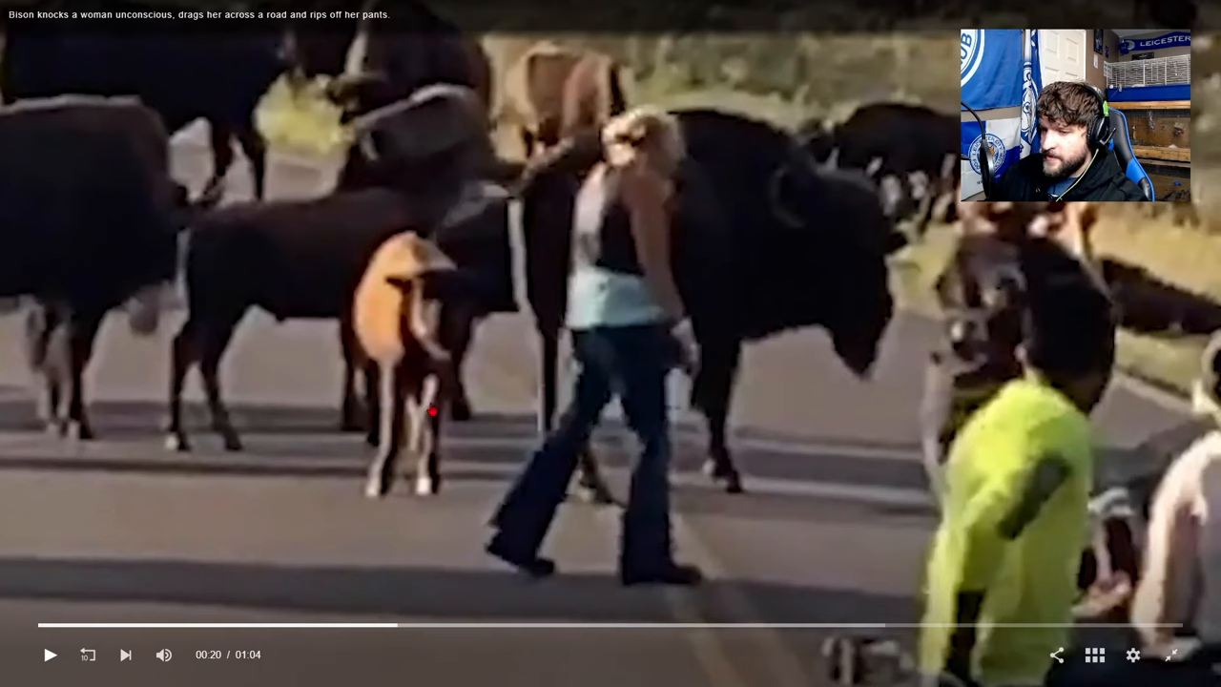
{"action": "mouse_move", "coordinate": [307, 409]}
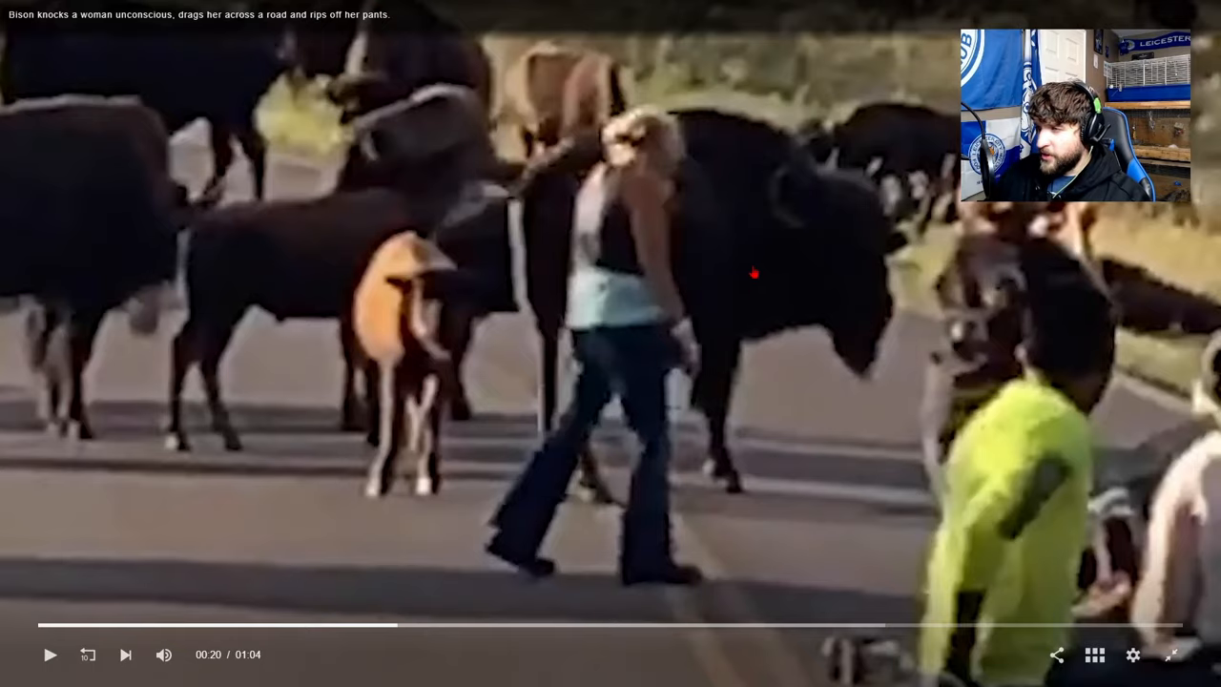
Exit full-screen playback to return to the article view
{"action": "left_click", "coordinate": [49, 654]}
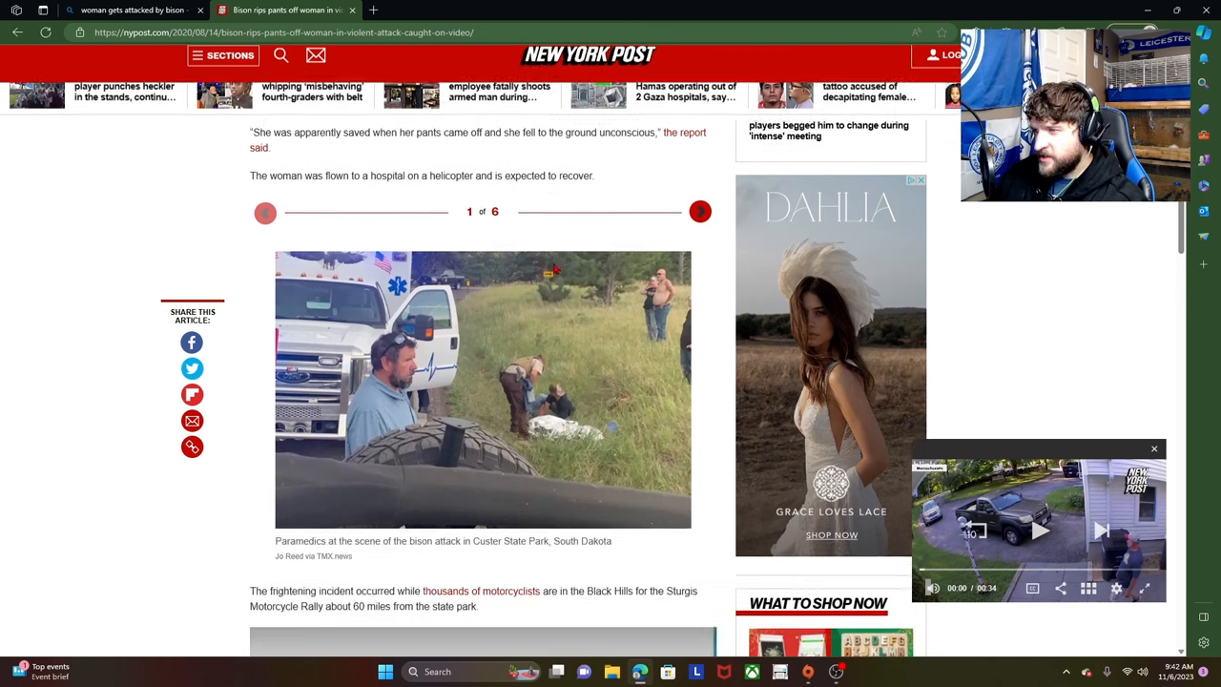
Read past the paramedics photo to the article's end and start a new browser tab
{"action": "scroll", "scroll_direction": "down", "scroll_amount": 3}
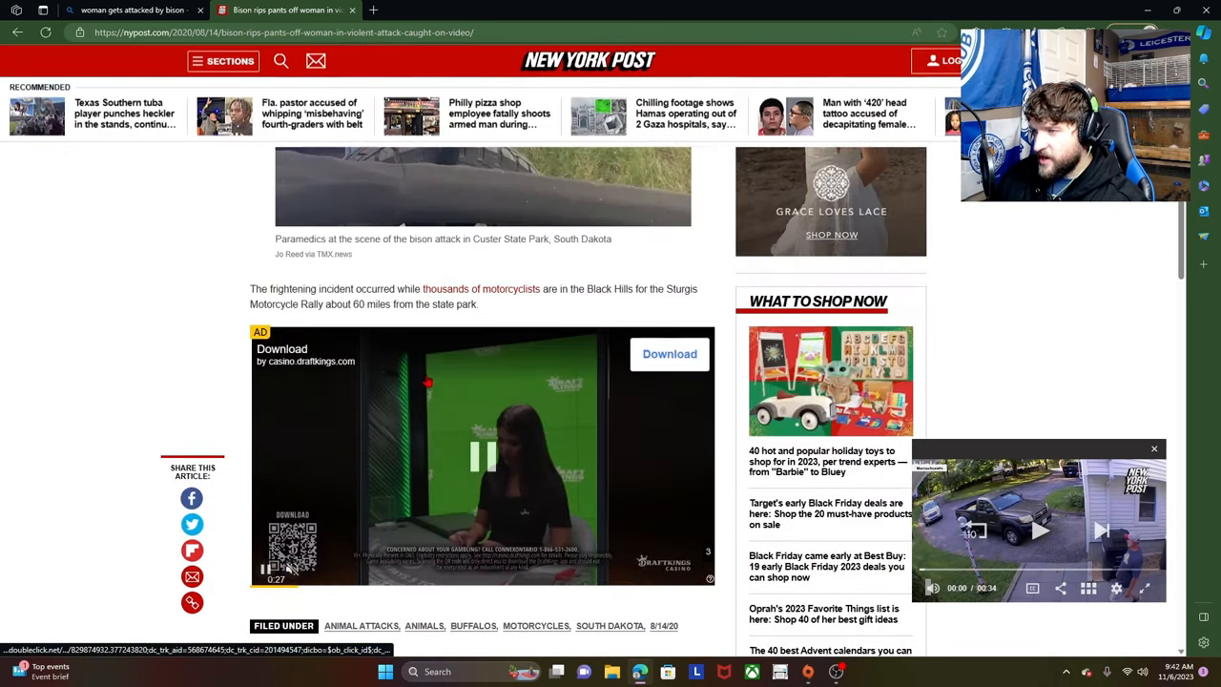
{"action": "left_click", "coordinate": [374, 10]}
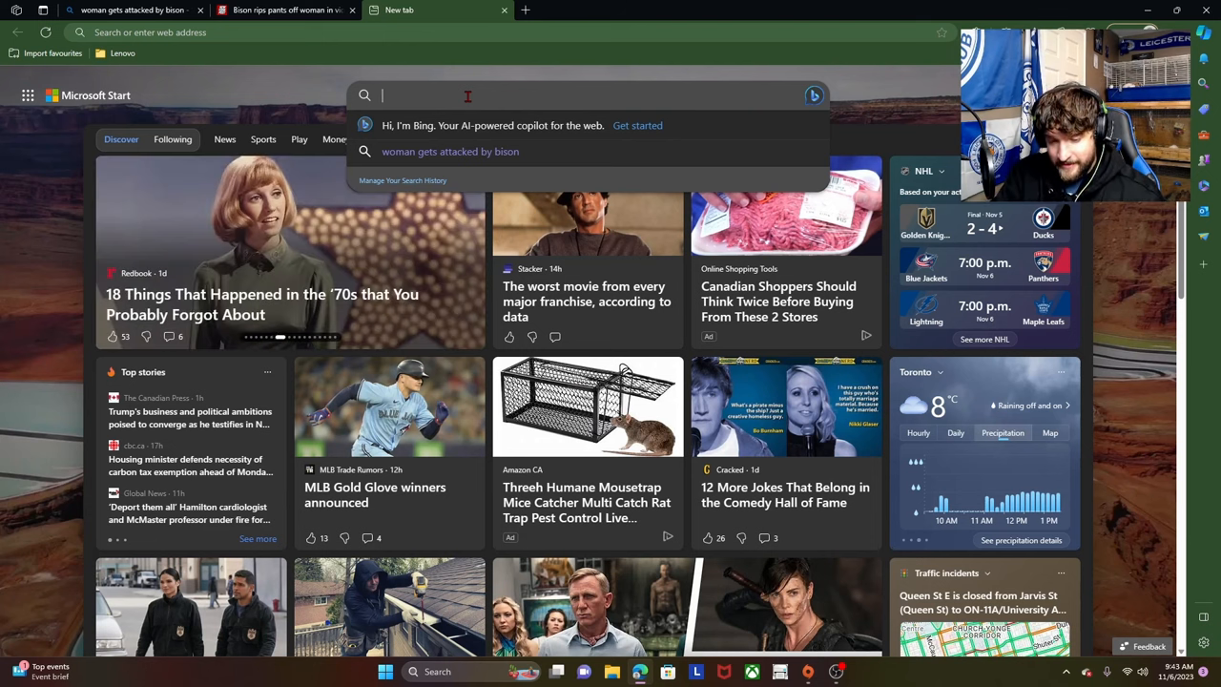
Search Bing for 'bison diet' and follow results toward the PubMed bison brain abstract
{"action": "type", "text": "bison diet"}
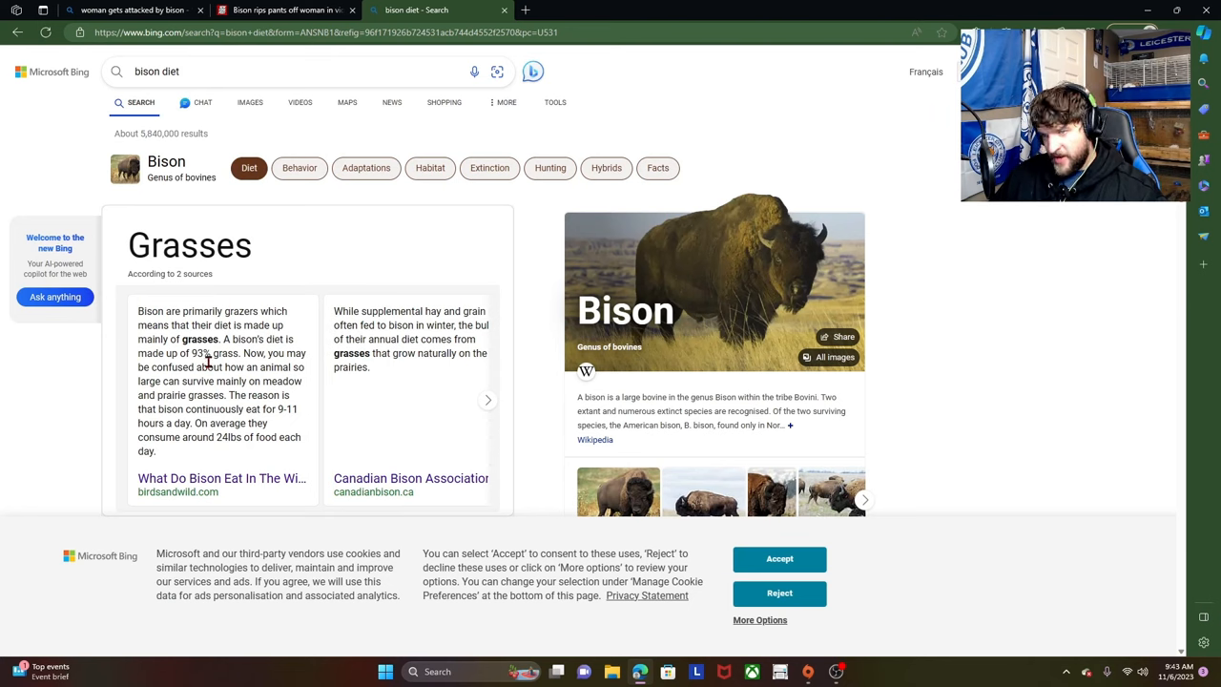
{"action": "mouse_move", "coordinate": [304, 271]}
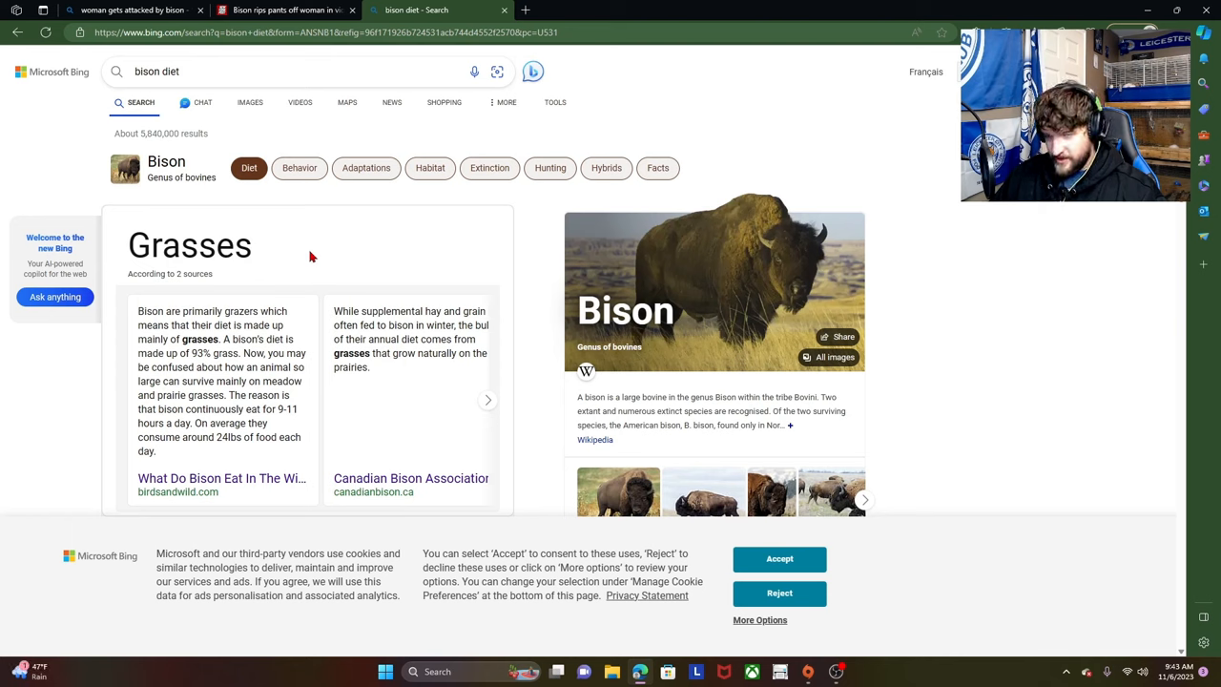
{"action": "mouse_move", "coordinate": [315, 254]}
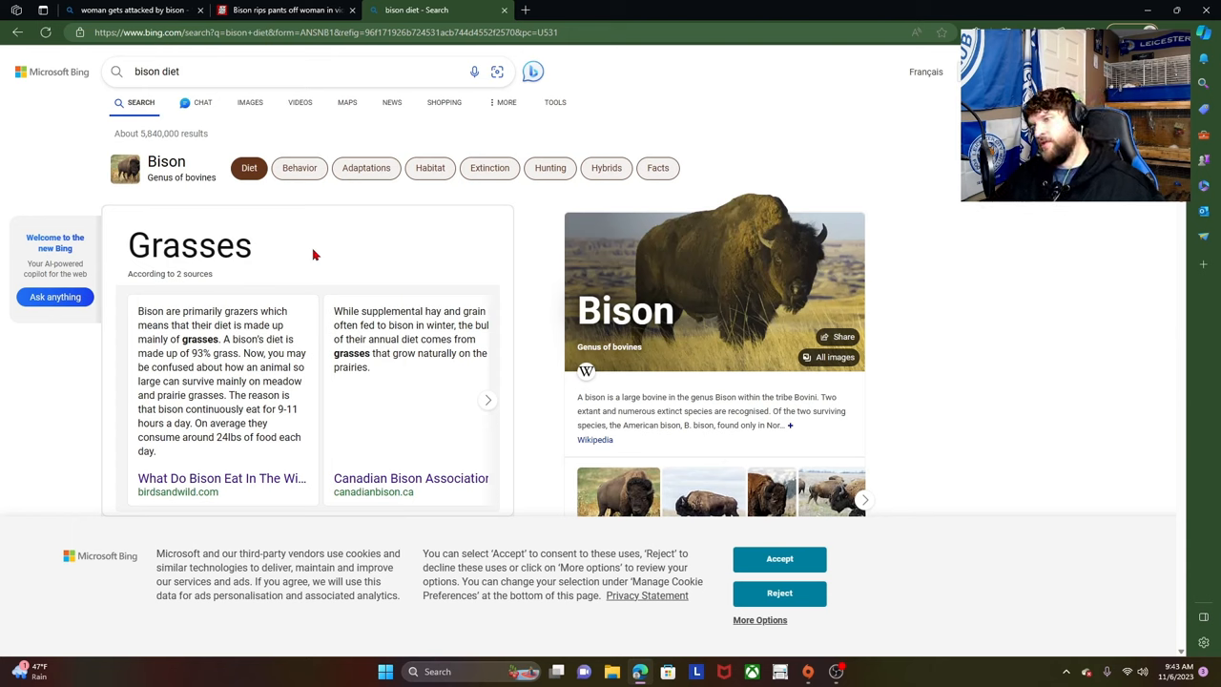
{"action": "mouse_move", "coordinate": [317, 271]}
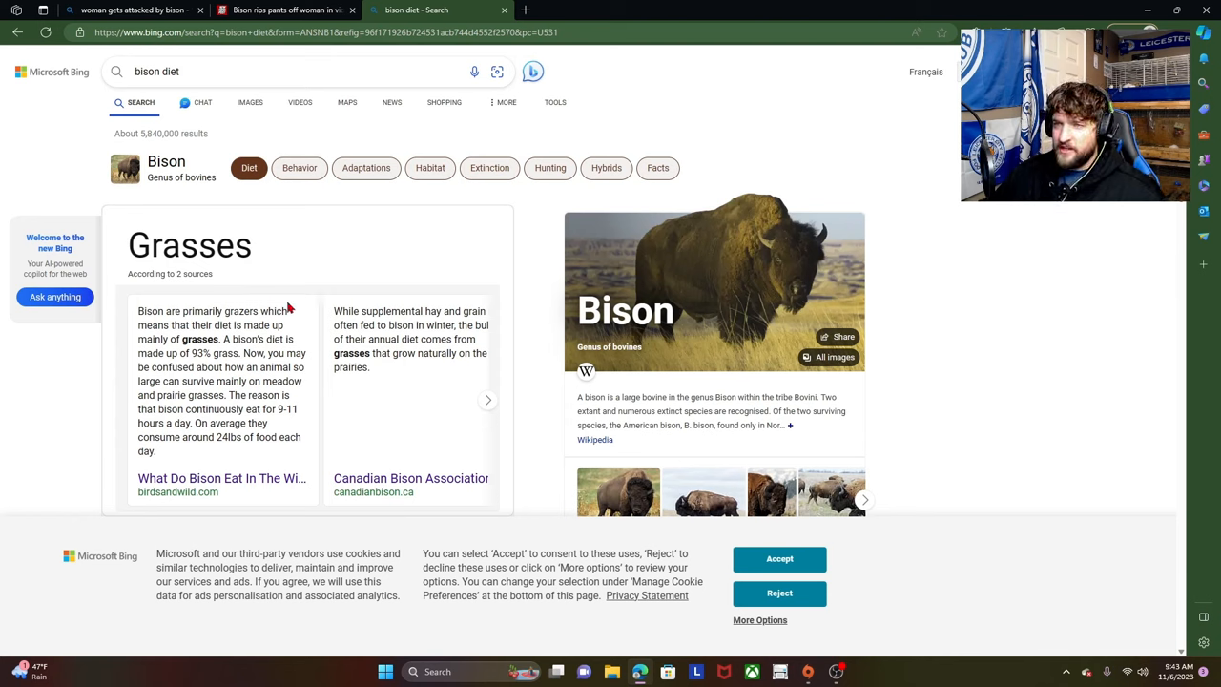
{"action": "mouse_move", "coordinate": [305, 248]}
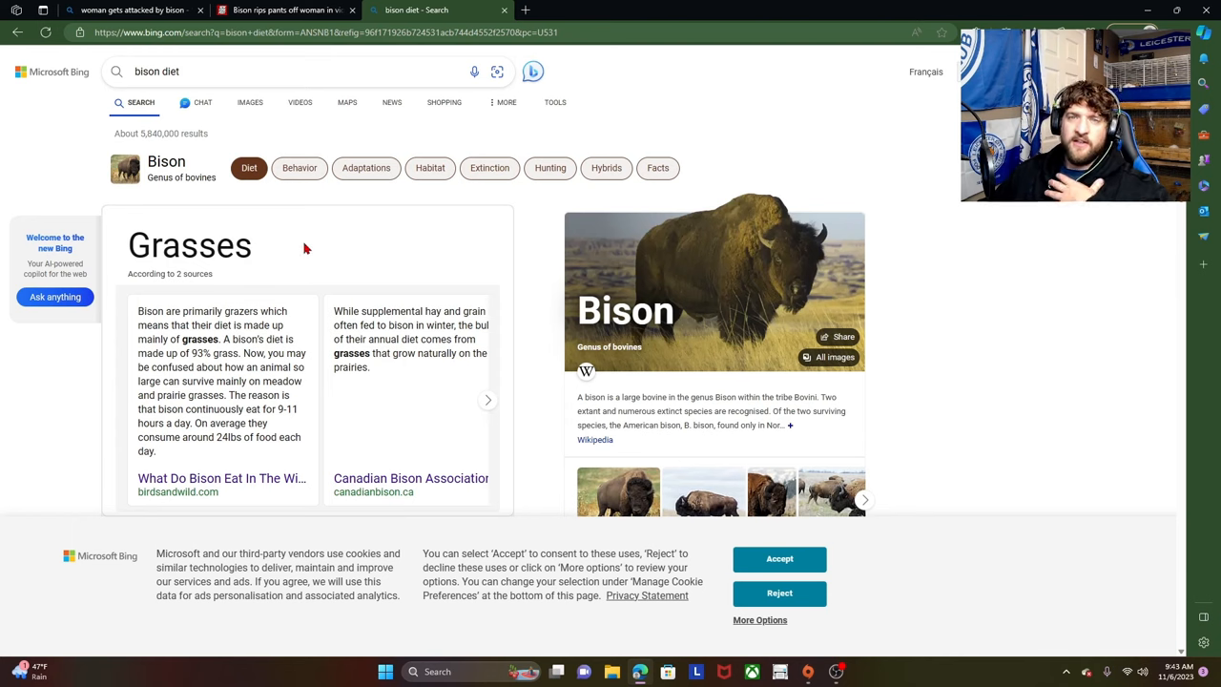
{"action": "left_click", "coordinate": [271, 72]}
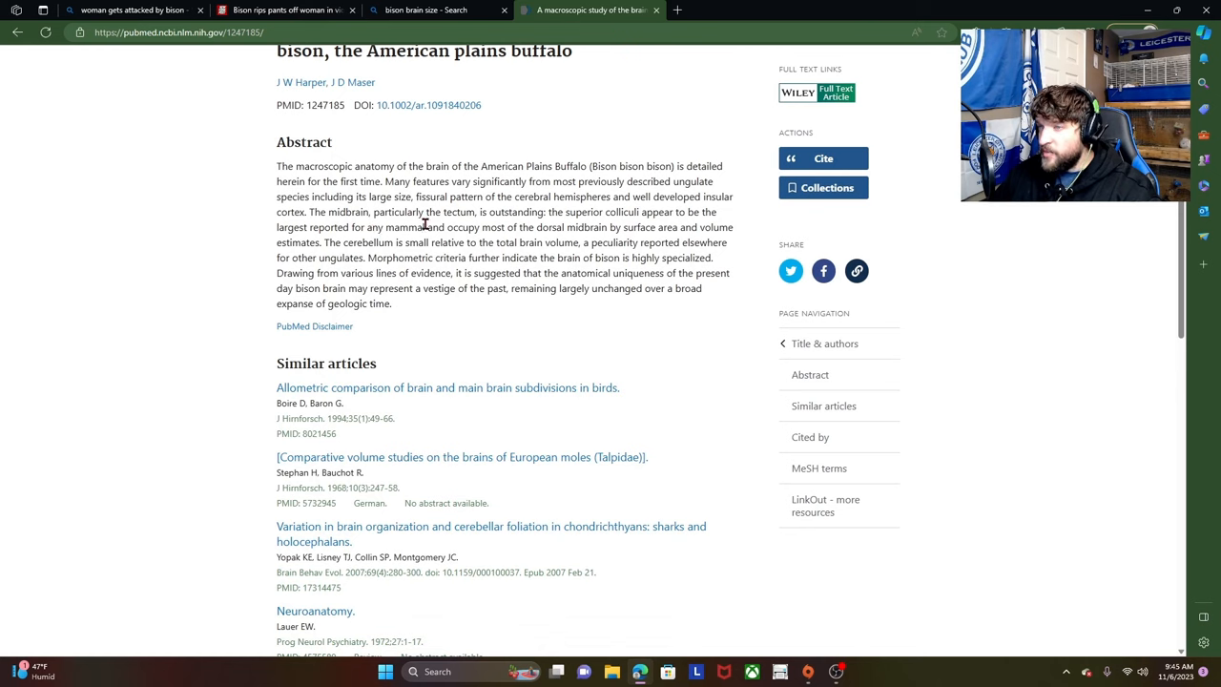
{"action": "mouse_move", "coordinate": [468, 229]}
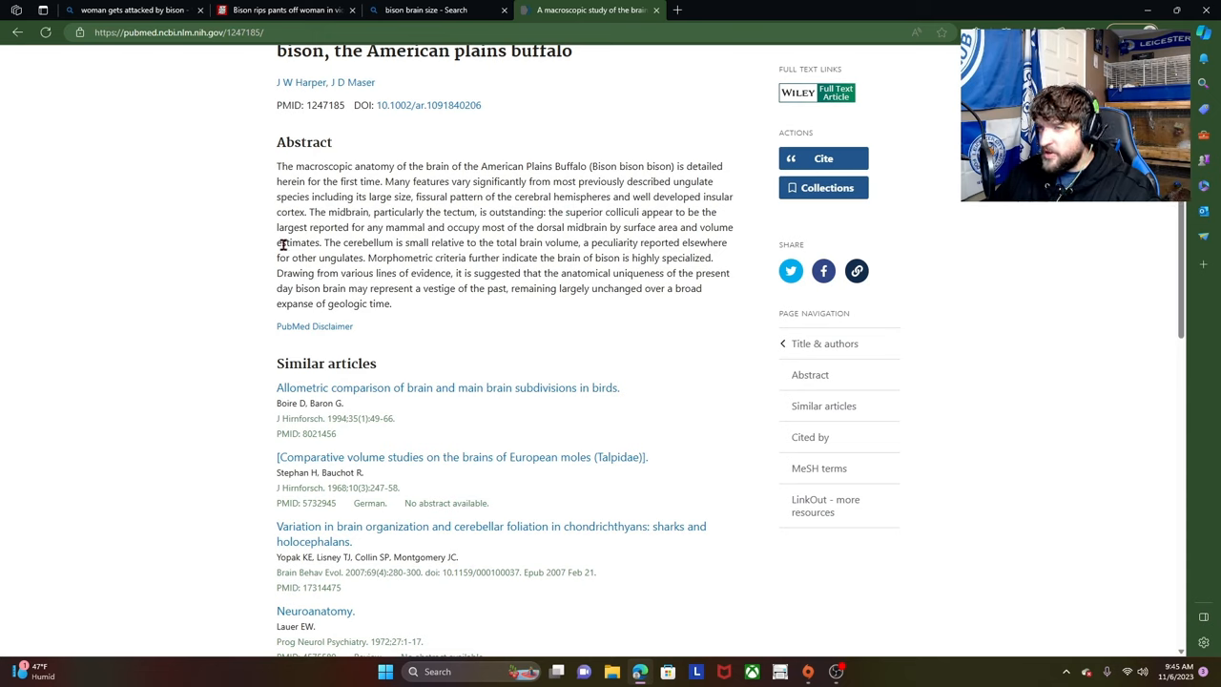
{"action": "mouse_move", "coordinate": [462, 237]}
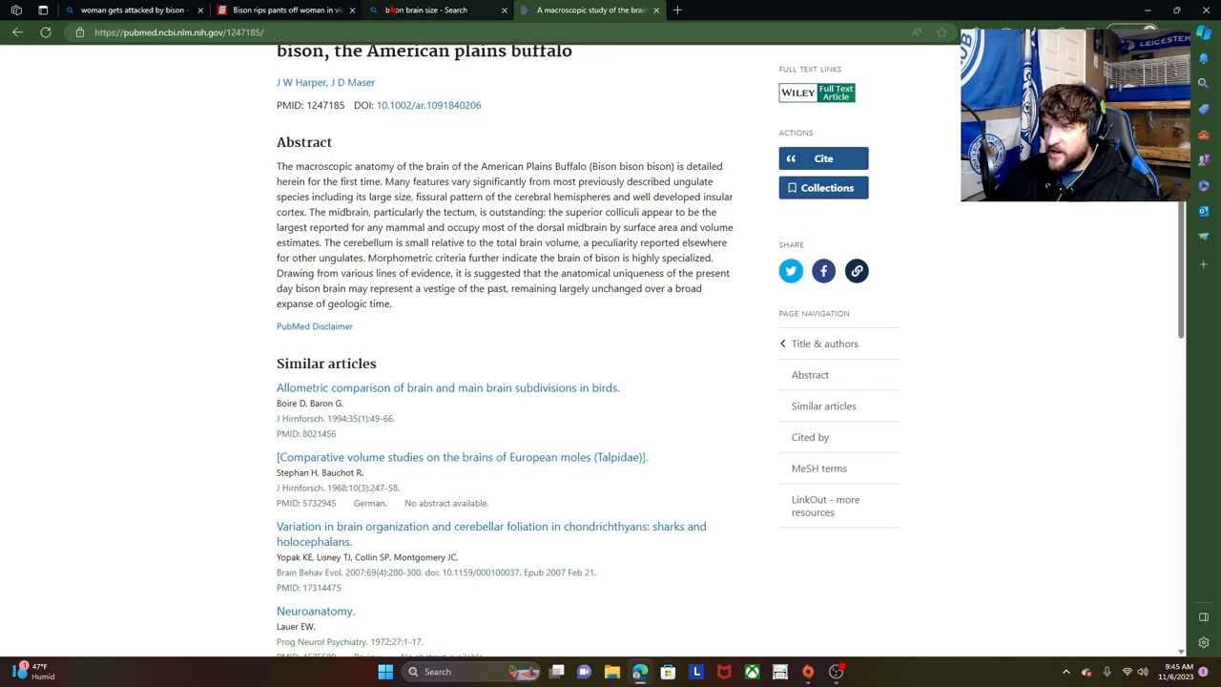
Return from the PubMed abstract to the Bing 'bison brain size' results tab
{"action": "left_click", "coordinate": [424, 10]}
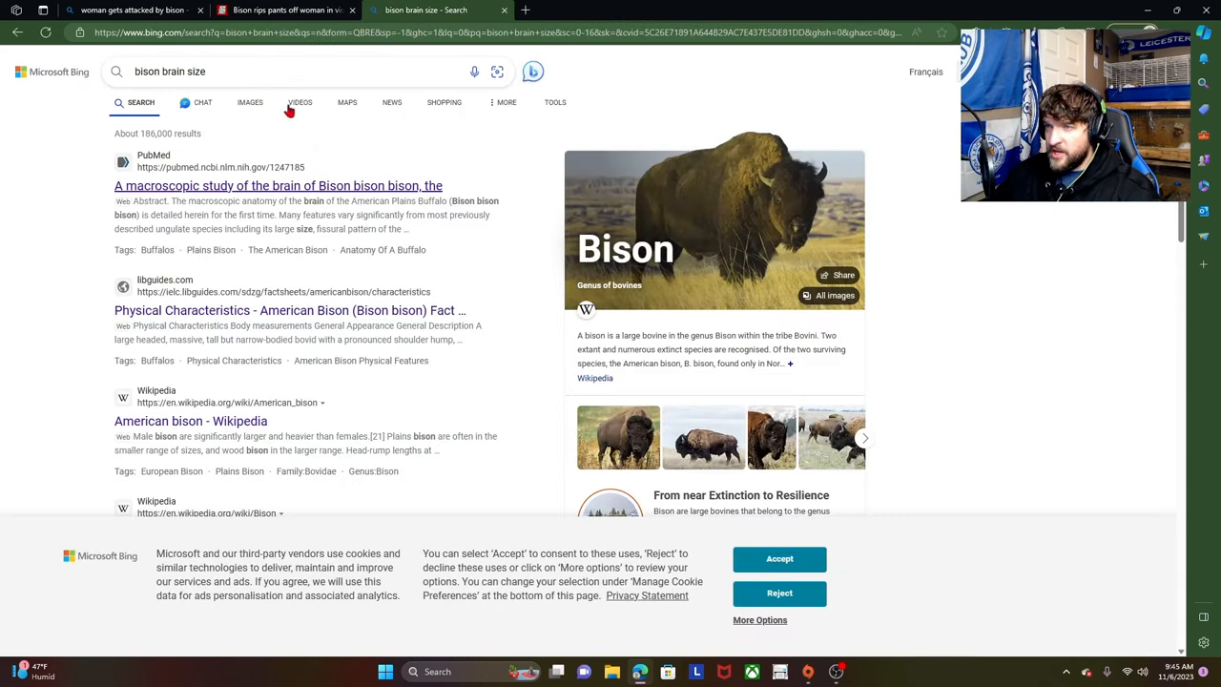
Search 'how many' to reach Britannica's Nobel Prize Winners by Year table and read down to the early-1970s laureates
{"action": "type", "text": "how many"}
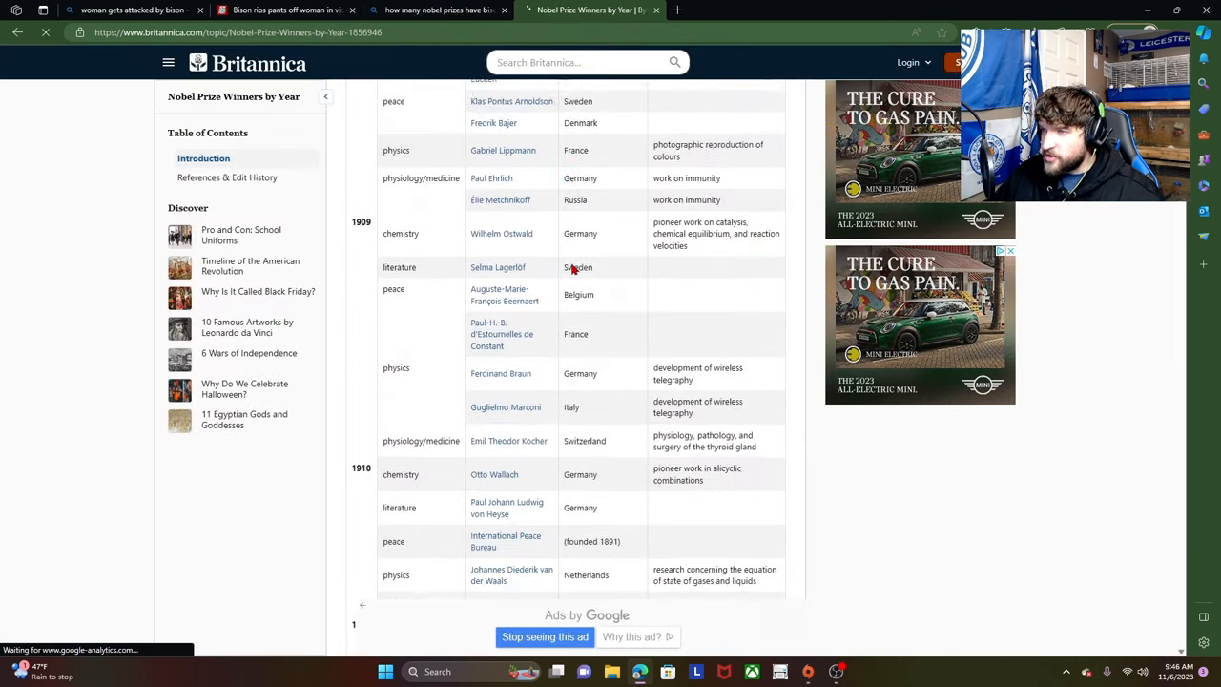
{"action": "scroll", "scroll_direction": "down", "scroll_amount": 3}
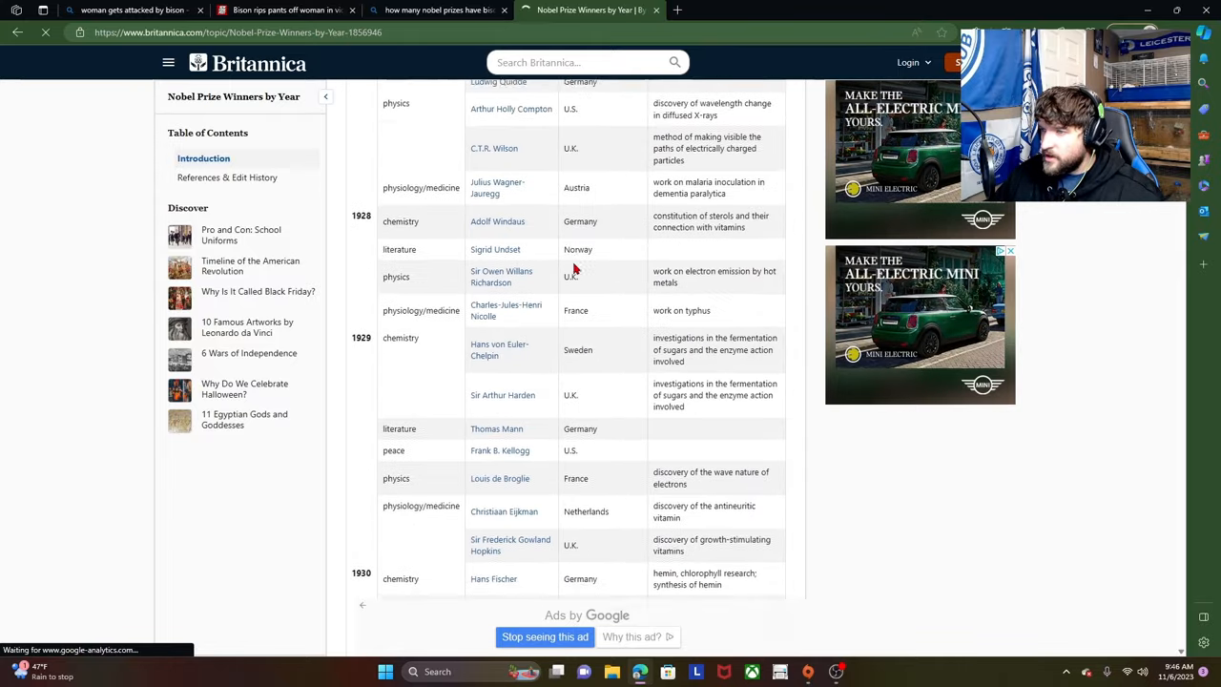
{"action": "scroll", "scroll_direction": "down", "scroll_amount": 3}
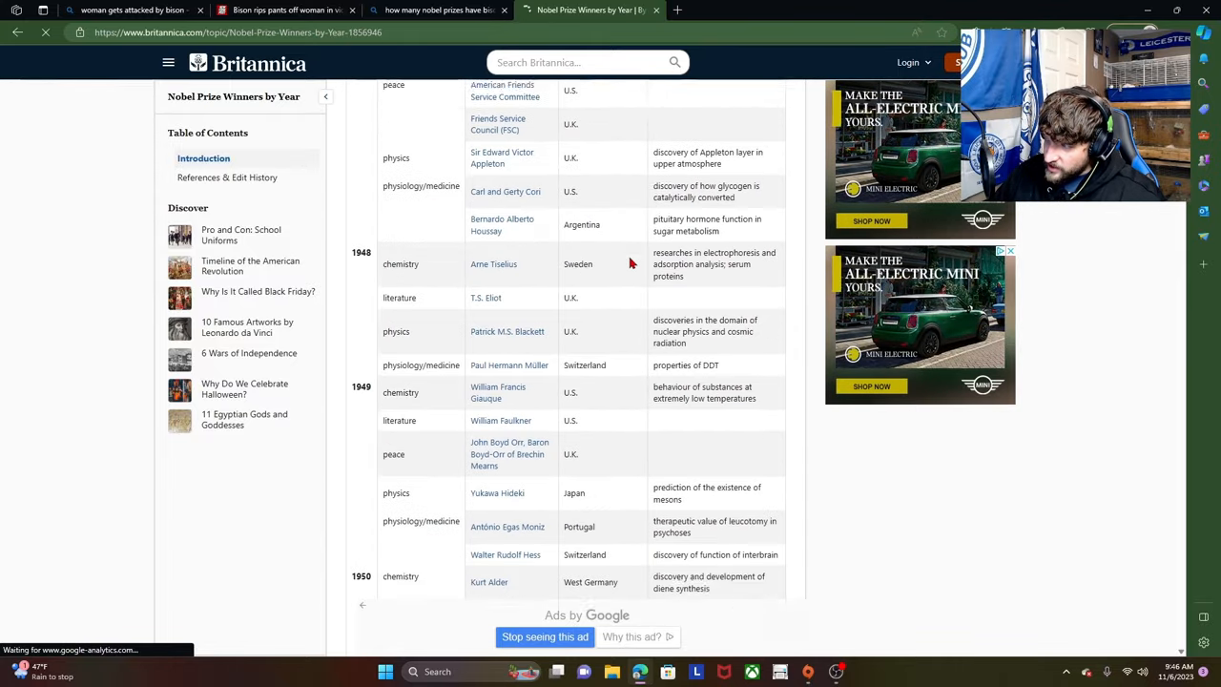
{"action": "scroll", "scroll_direction": "down", "scroll_amount": 3}
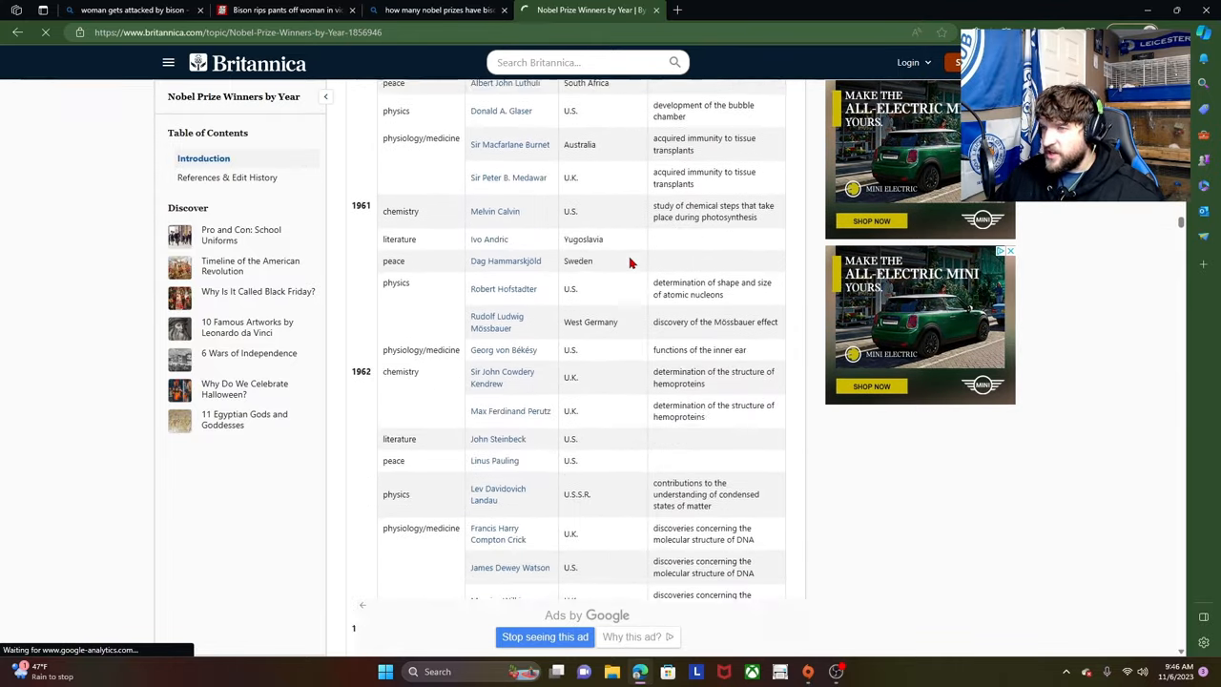
{"action": "scroll", "scroll_direction": "down", "scroll_amount": 3}
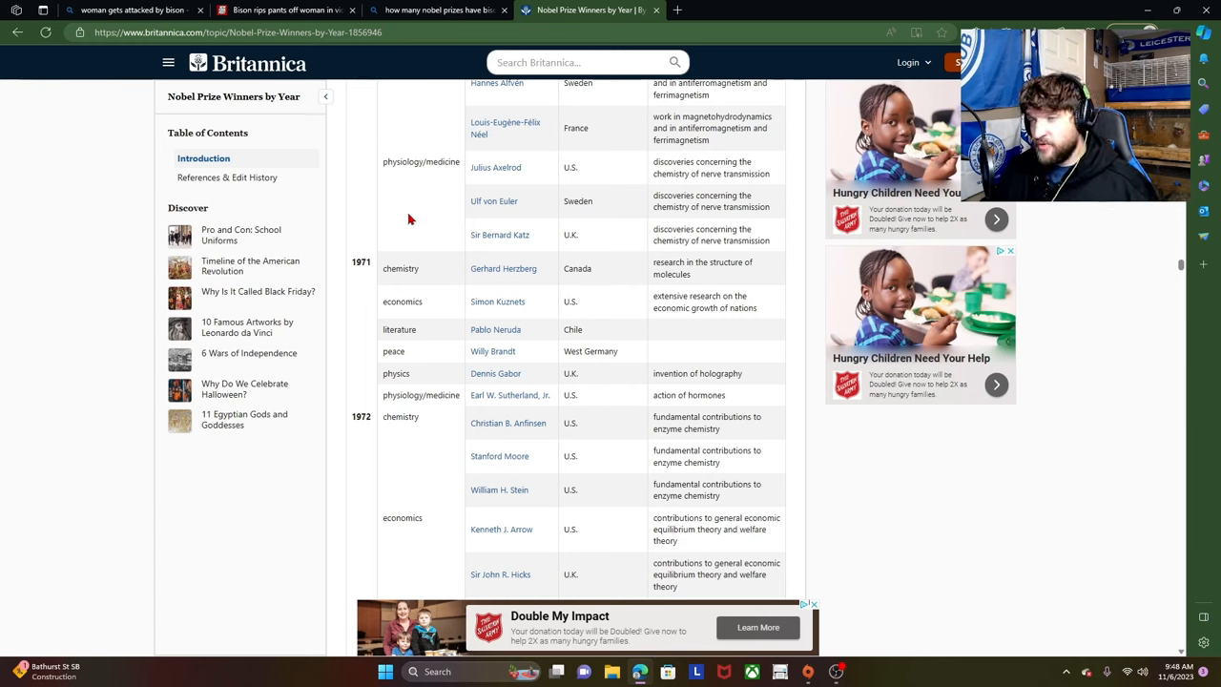
Switch to the New York Post bison article tab and read its opening Custer State Park paragraphs
{"action": "left_click", "coordinate": [285, 9]}
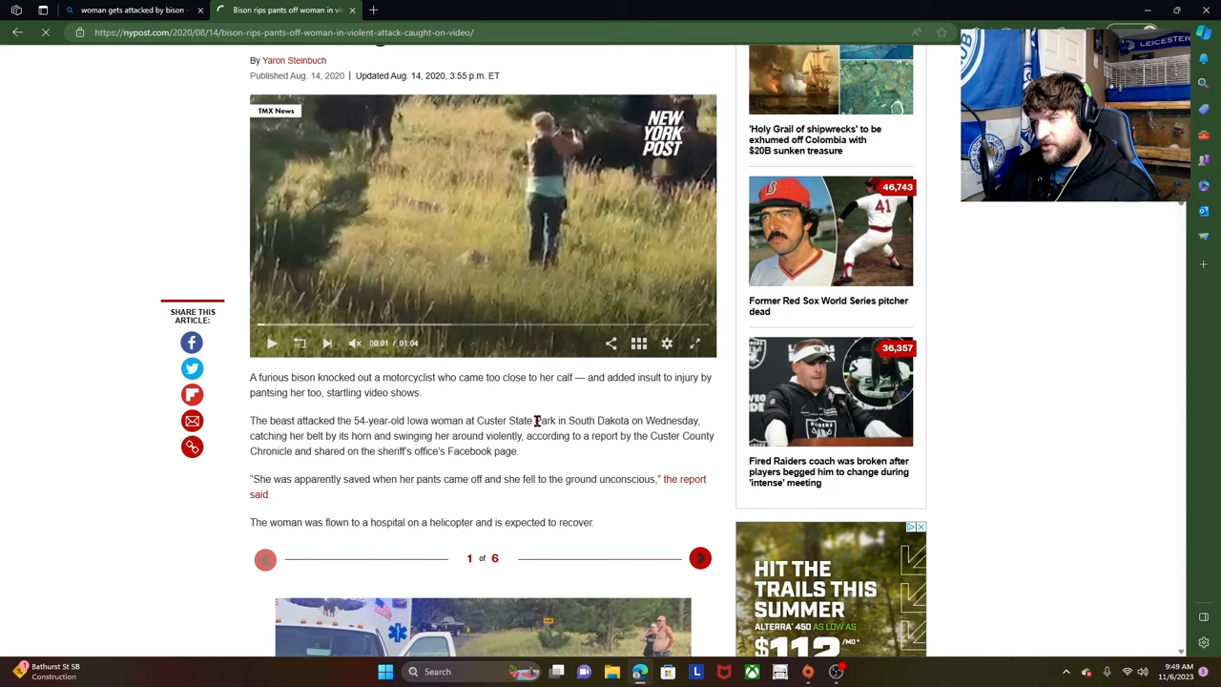
{"action": "mouse_move", "coordinate": [478, 400]}
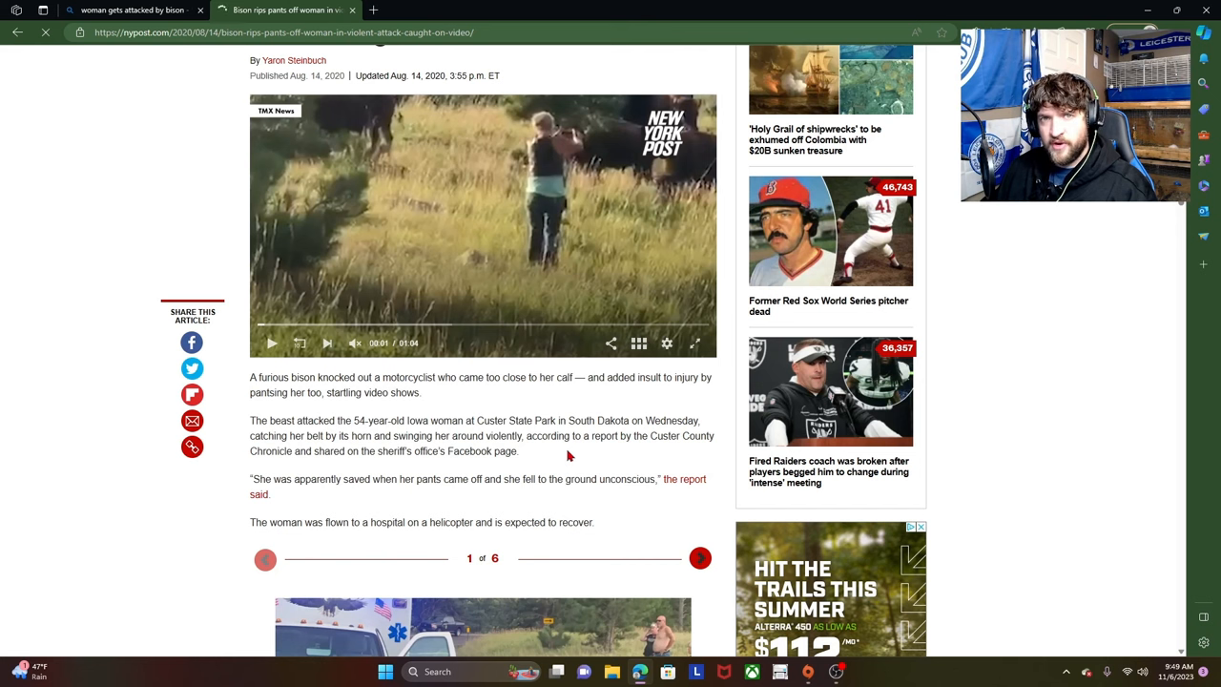
{"action": "scroll", "scroll_direction": "down", "scroll_amount": 3}
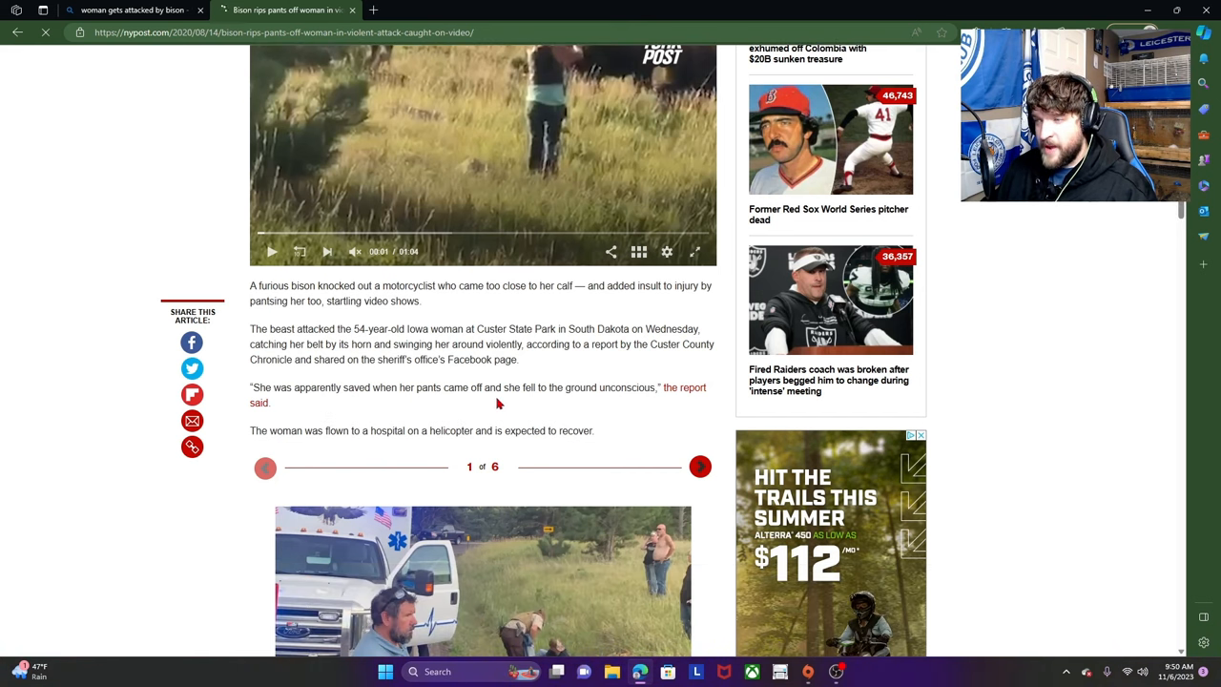
{"action": "mouse_move", "coordinate": [549, 408]}
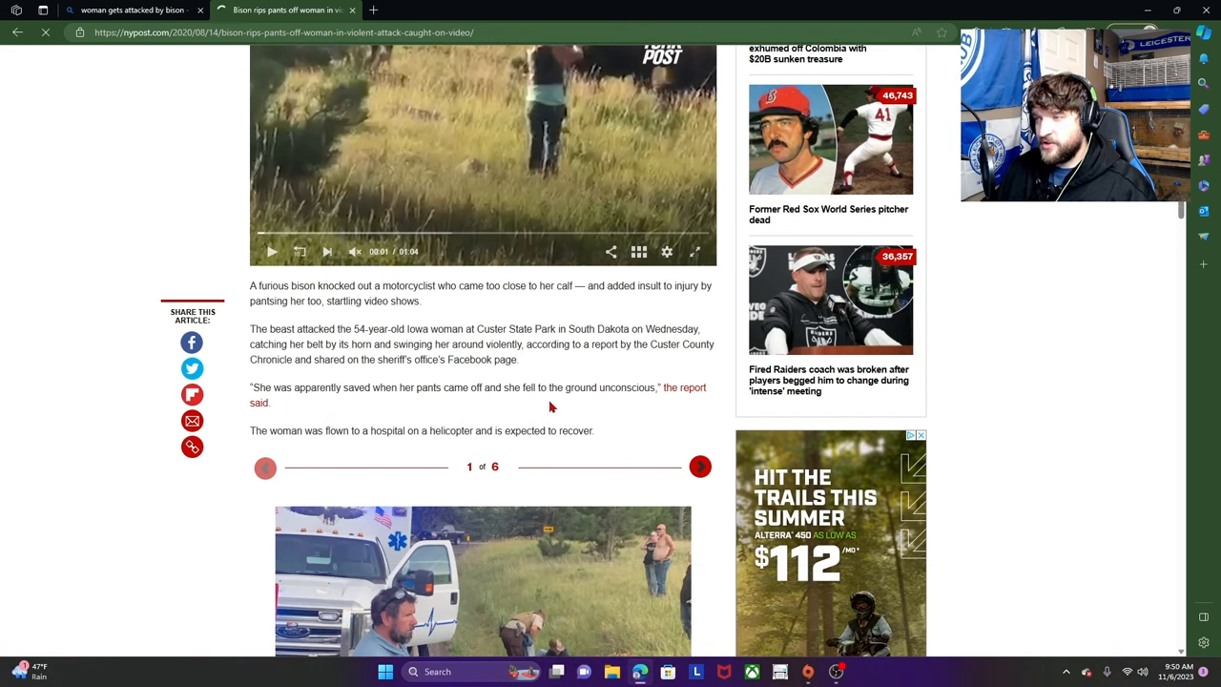
{"action": "mouse_move", "coordinate": [477, 408]}
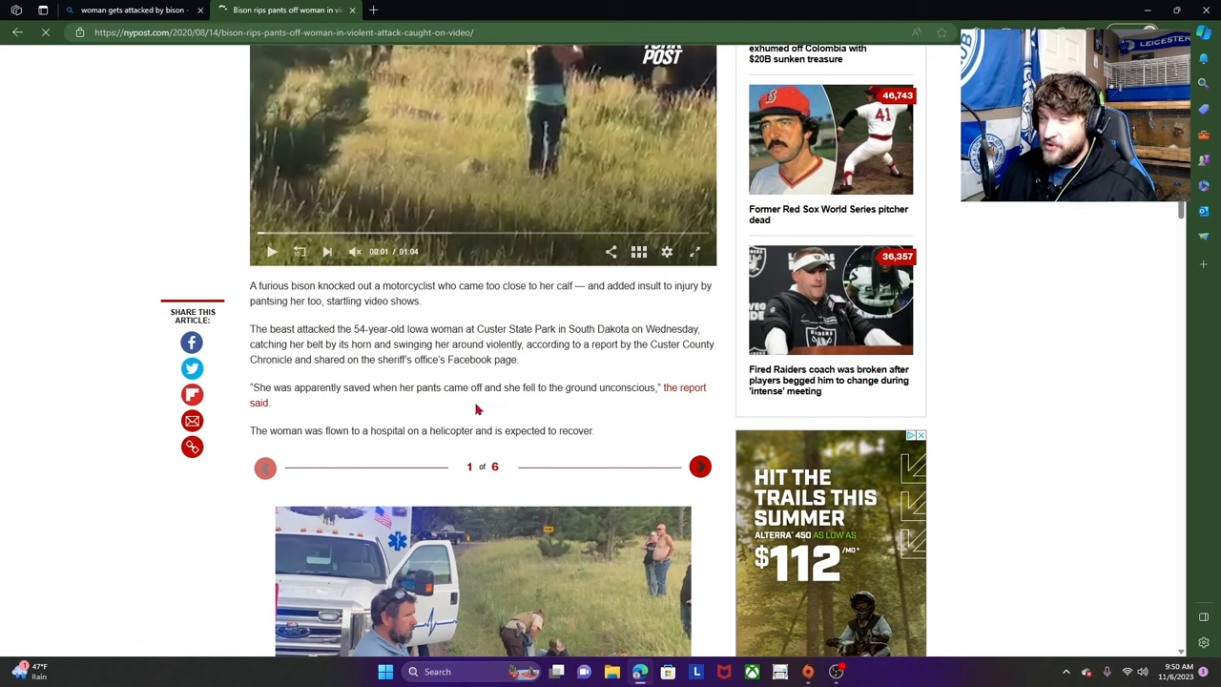
{"action": "mouse_move", "coordinate": [500, 404]}
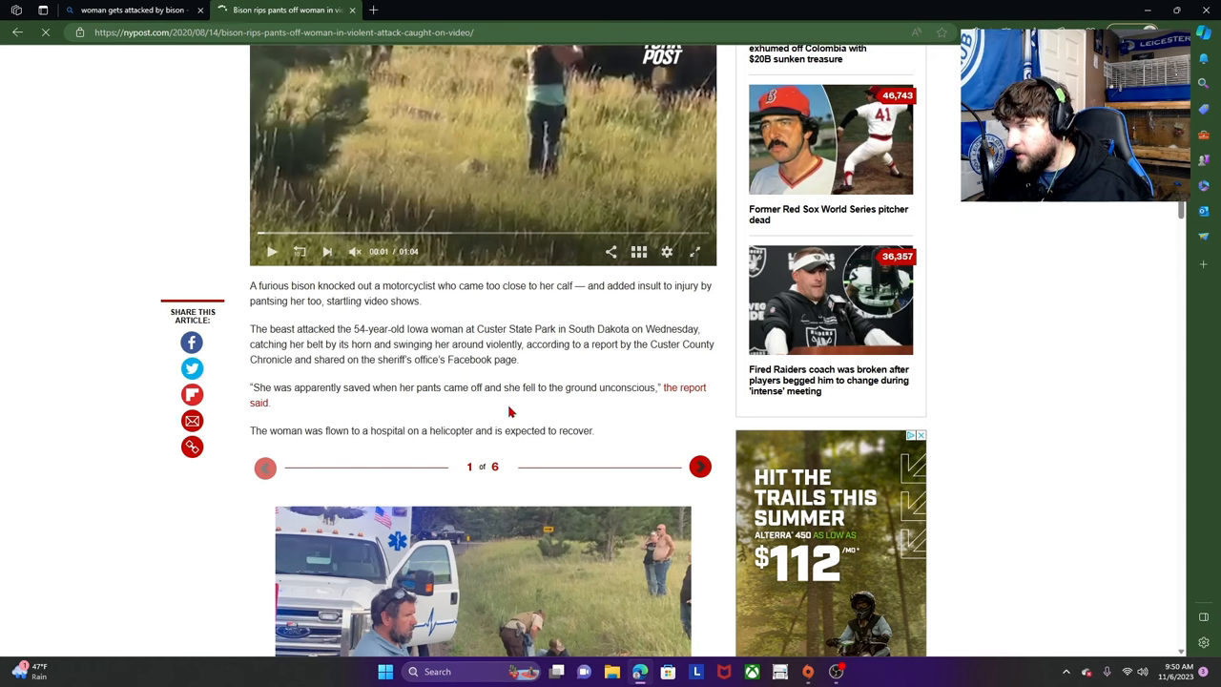
Read down to the full paramedics photo and the Sturgis Motorcycle Rally paragraph
{"action": "scroll", "scroll_direction": "down", "scroll_amount": 3}
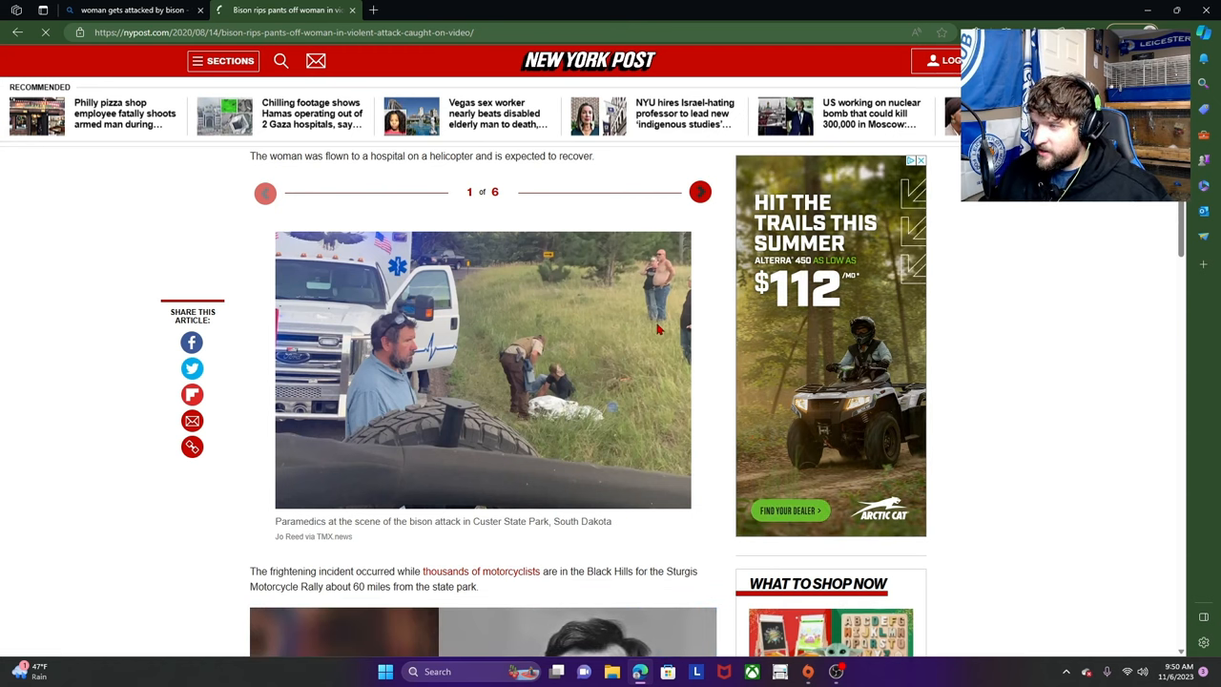
{"action": "mouse_move", "coordinate": [611, 285]}
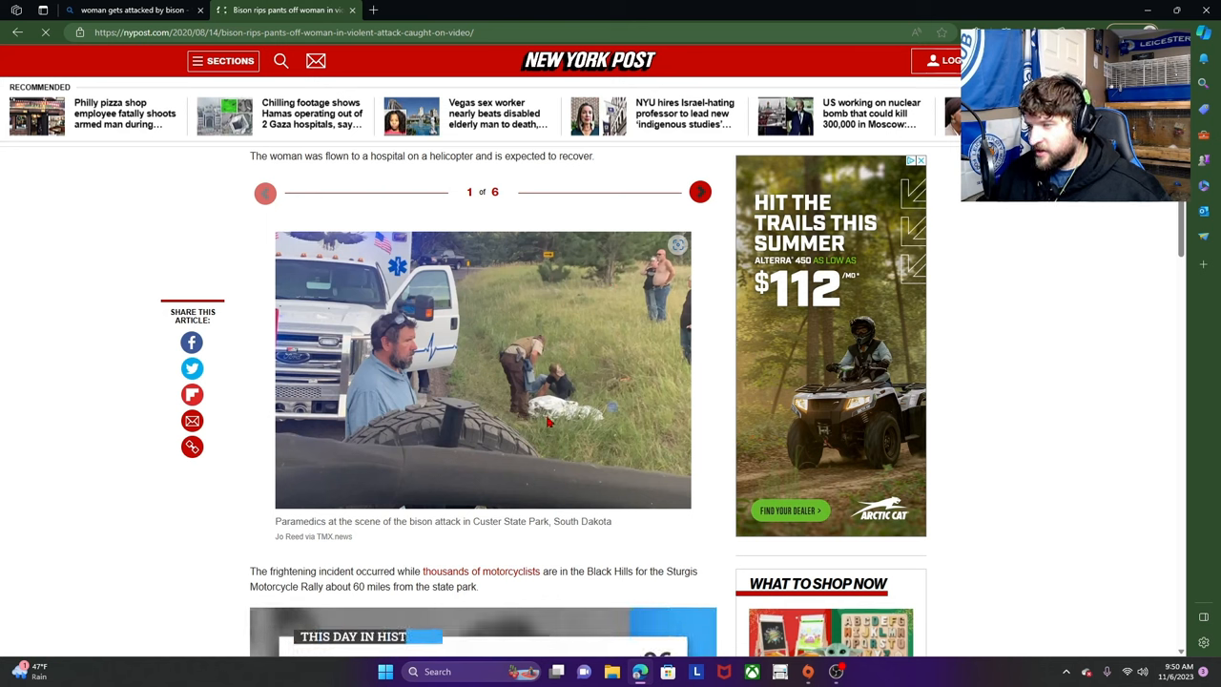
{"action": "mouse_move", "coordinate": [599, 447]}
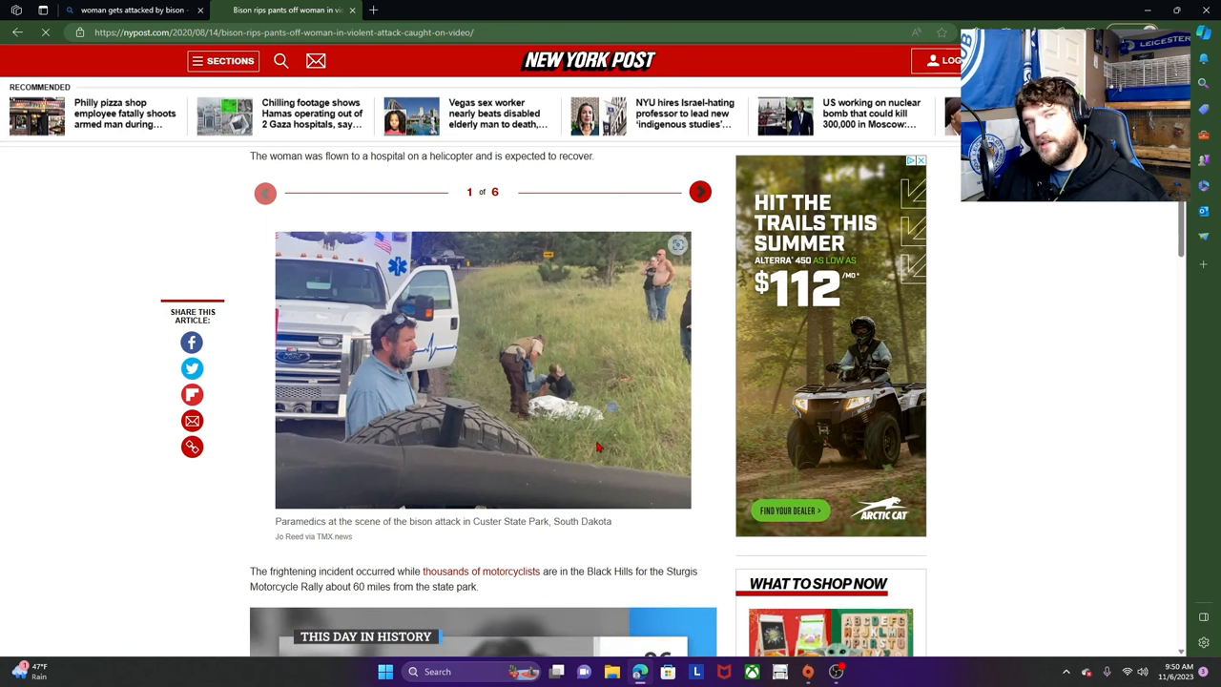